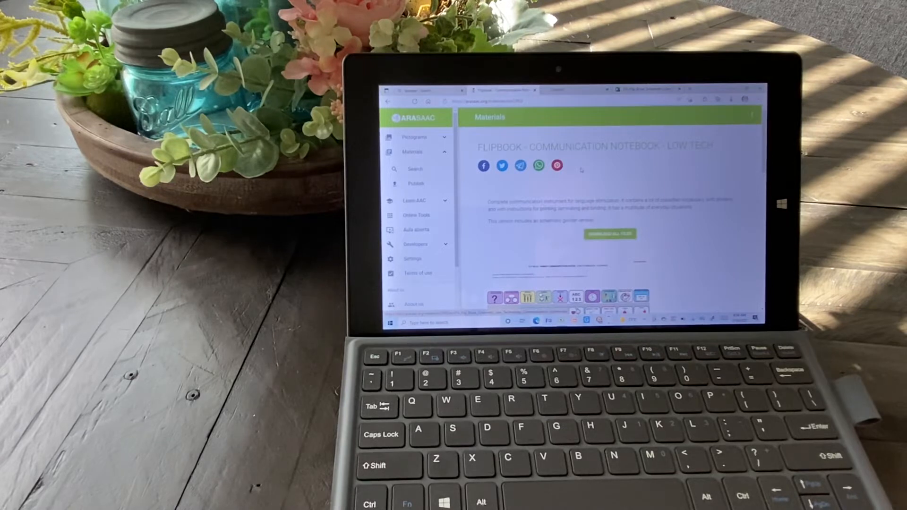
Scroll the ARASAAC Flipbook page down to the EN flip book PDF and XLS downloads
scroll(down, 3)
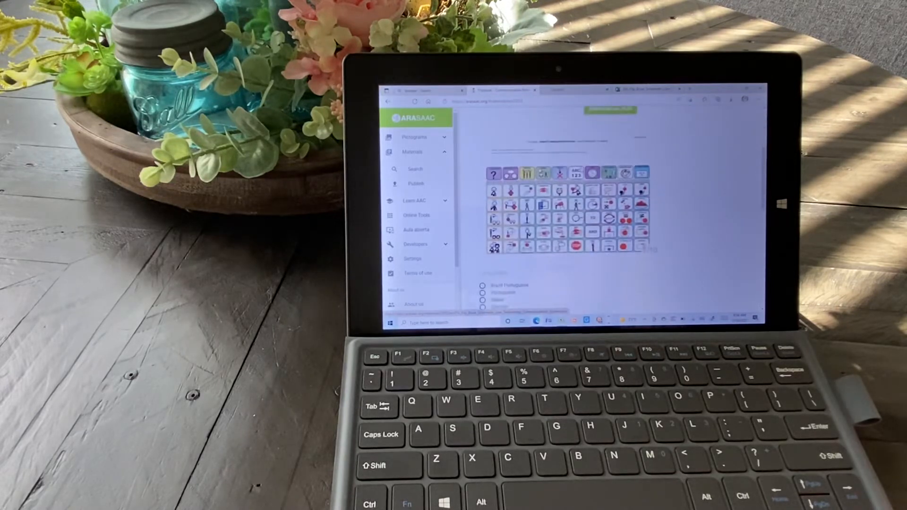
scroll(down, 3)
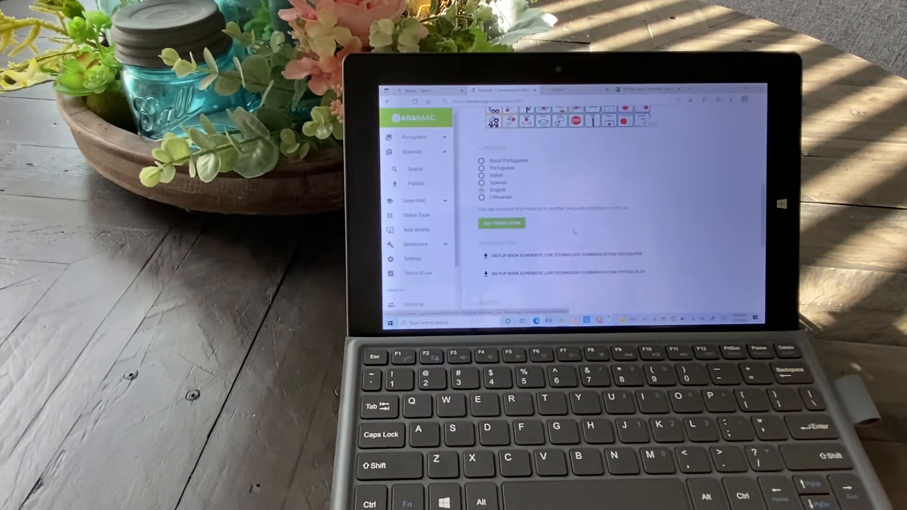
scroll(down, 3)
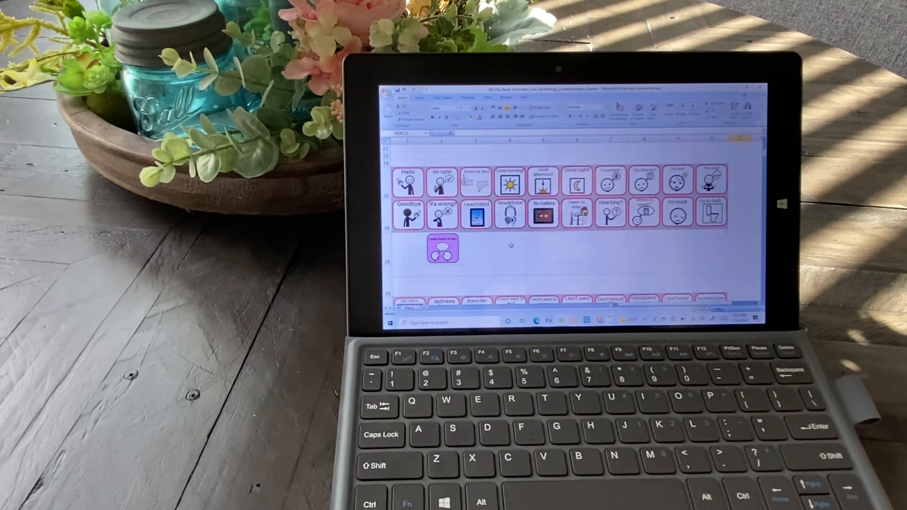
Scroll through the flip book sheet to the People category's family and pronoun cards
scroll(down, 3)
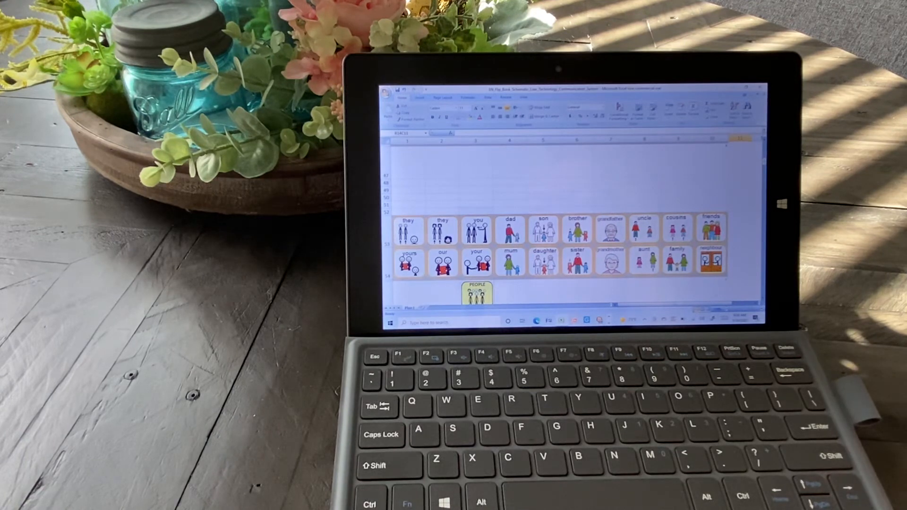
Save the flip book as a renamed copy and select a button label cell in the grid
click(394, 96)
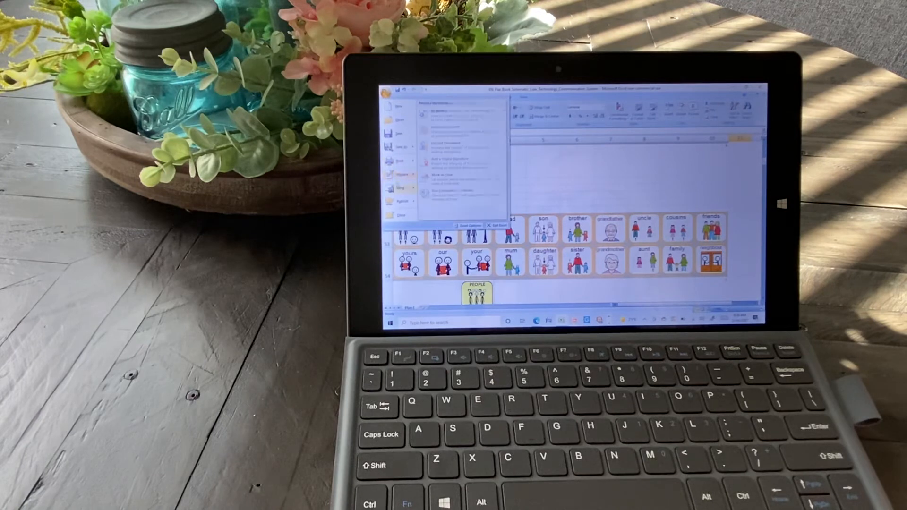
click(398, 146)
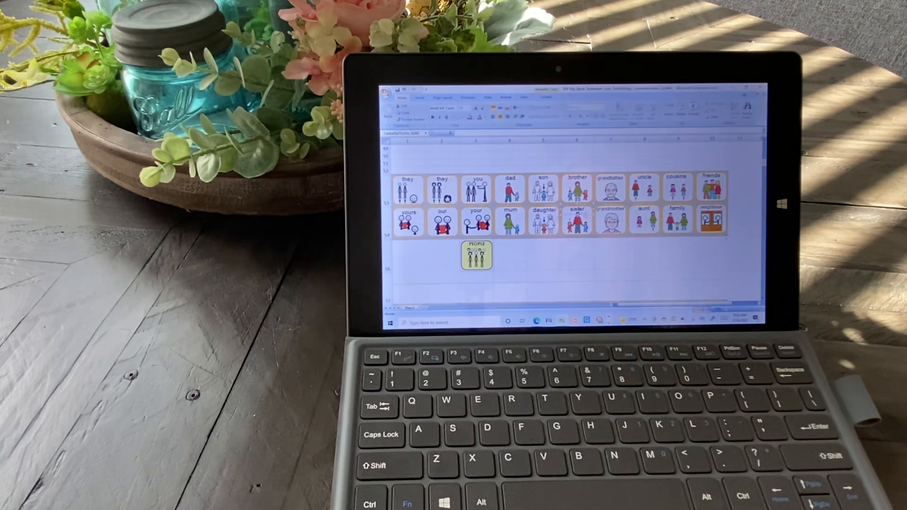
click(476, 256)
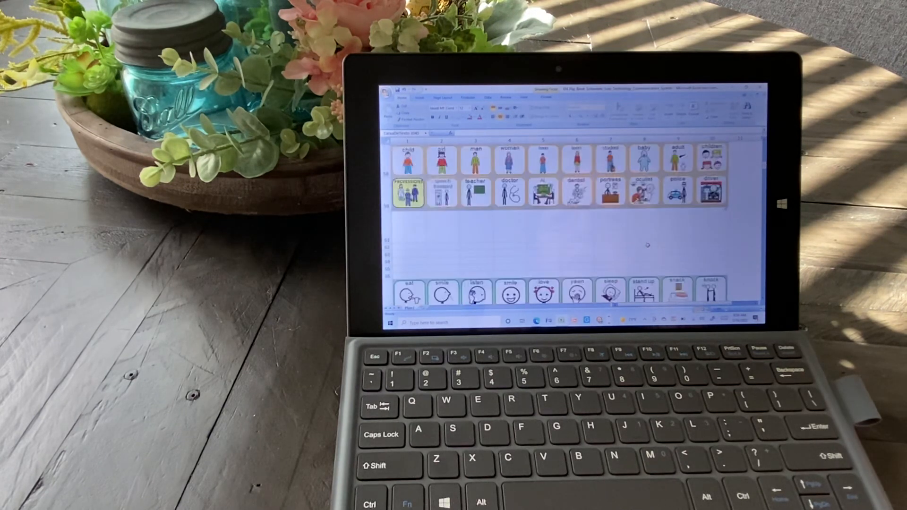